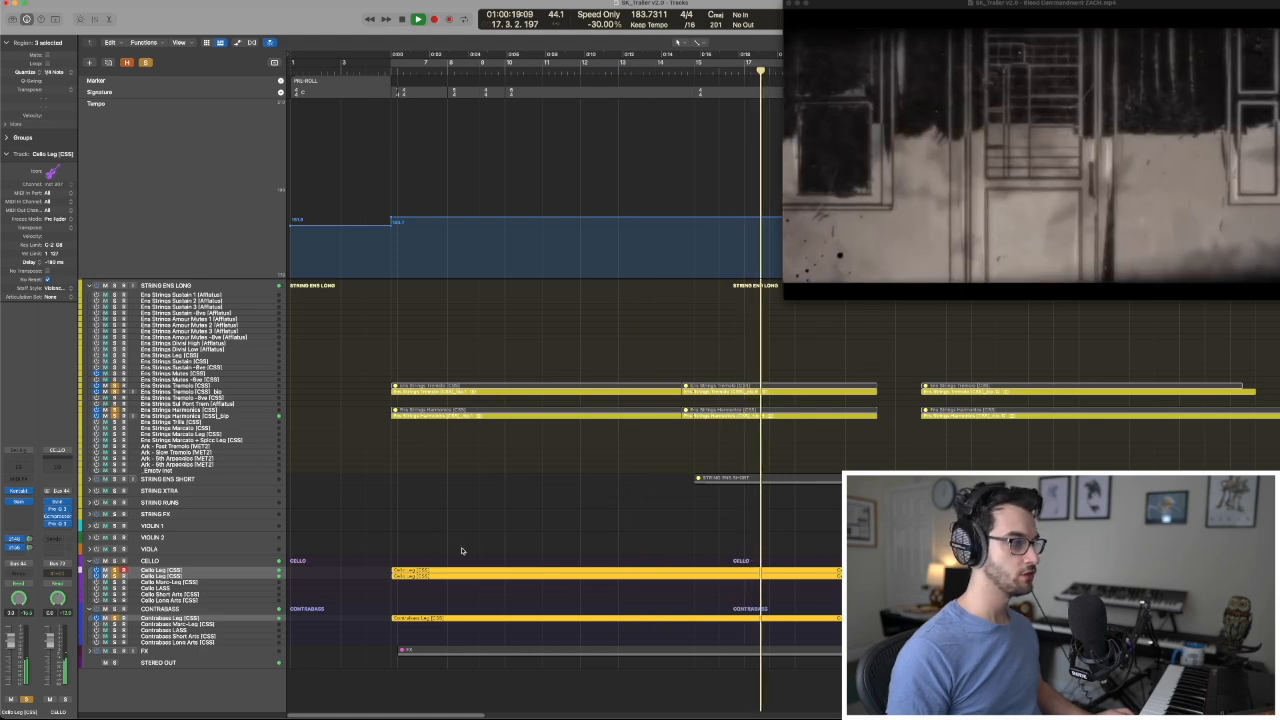
Expand the STRING ENS SHORT folder and move the playhead to bar 24
{"action": "left_click", "coordinate": [433, 18]}
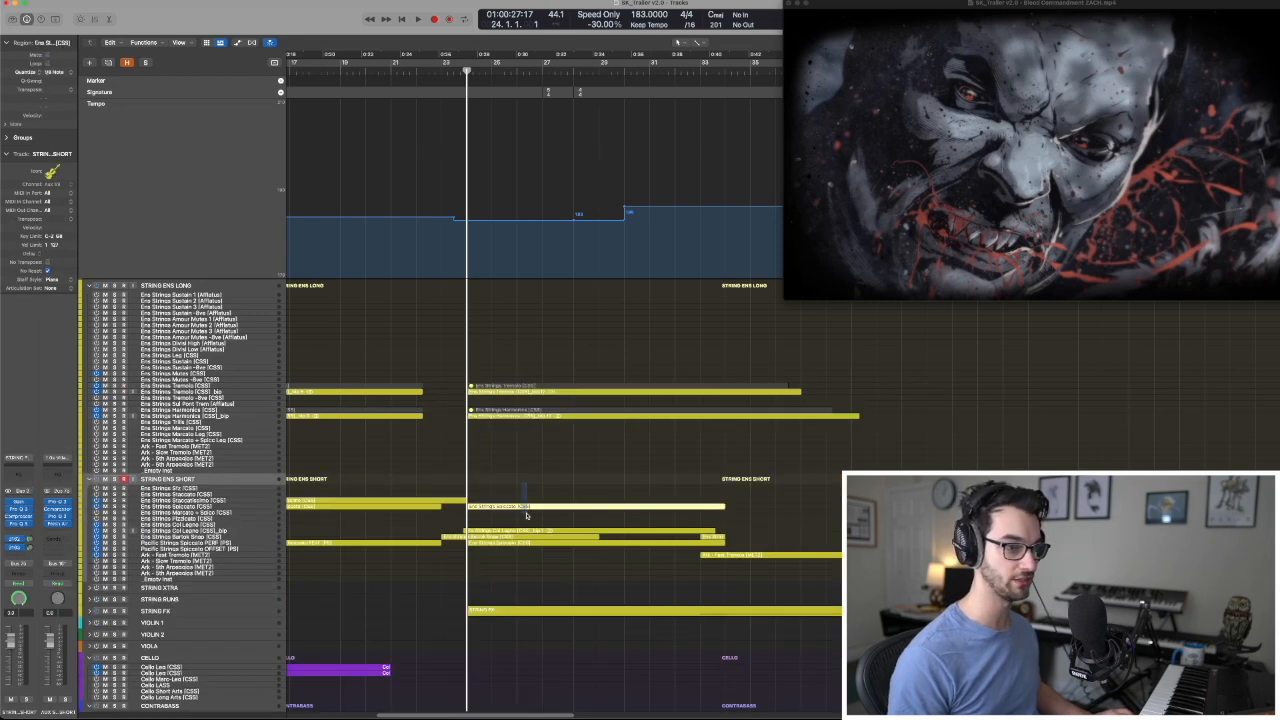
Solo the two Ens Strings short regions and play them against the trailer's title cards
{"action": "left_click", "coordinate": [525, 507]}
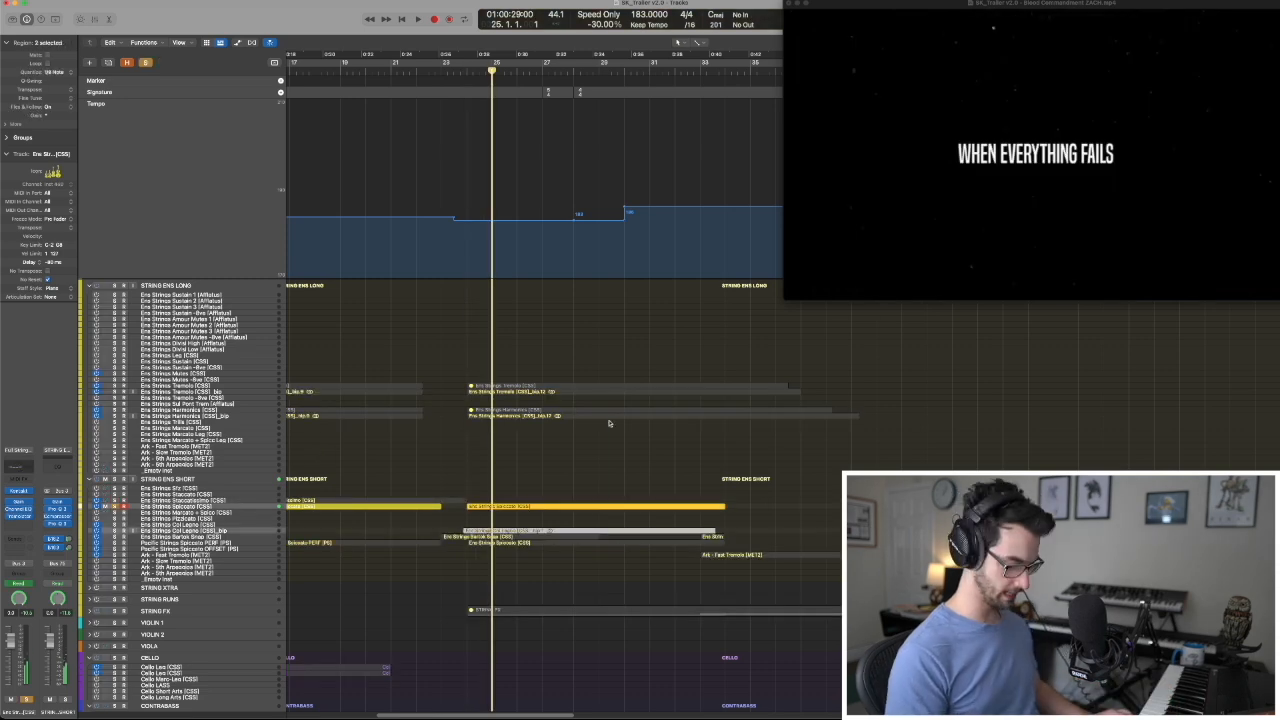
{"action": "left_click", "coordinate": [418, 18]}
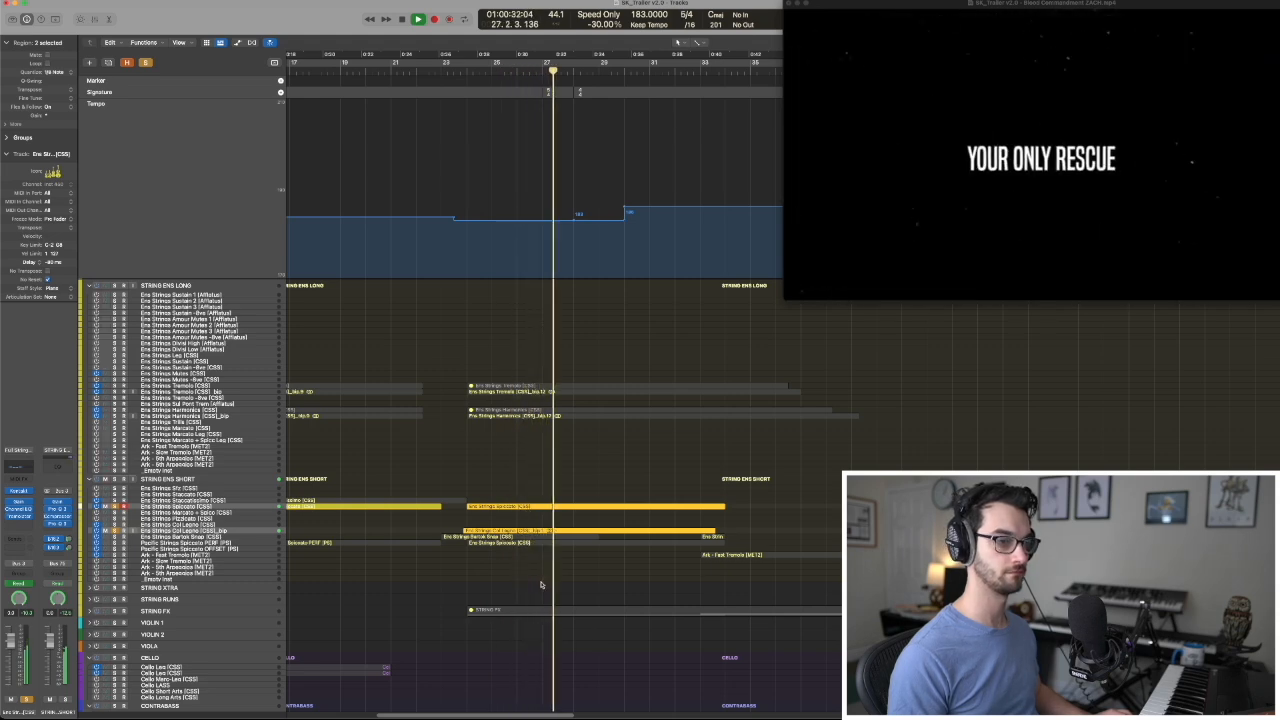
{"action": "left_click", "coordinate": [433, 18]}
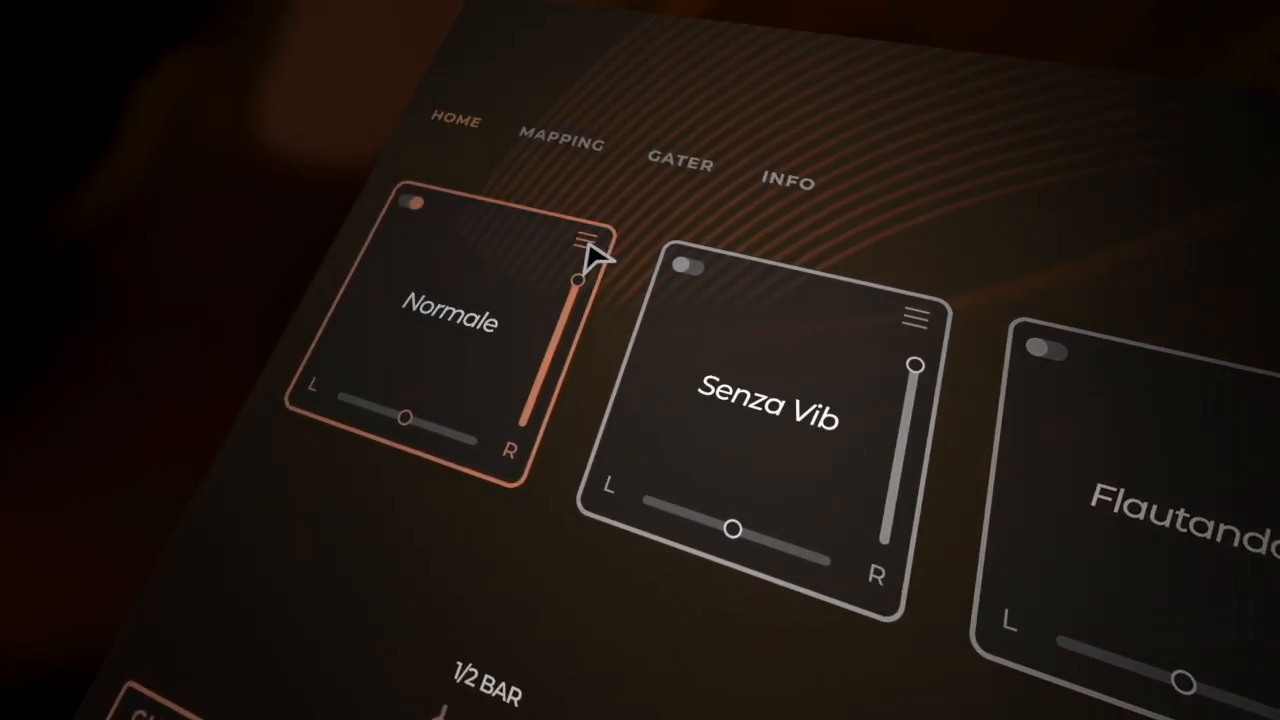
Show the String Swells HOME page with Normale, Senza Vib and Flautando layers
{"action": "left_click", "coordinate": [585, 245]}
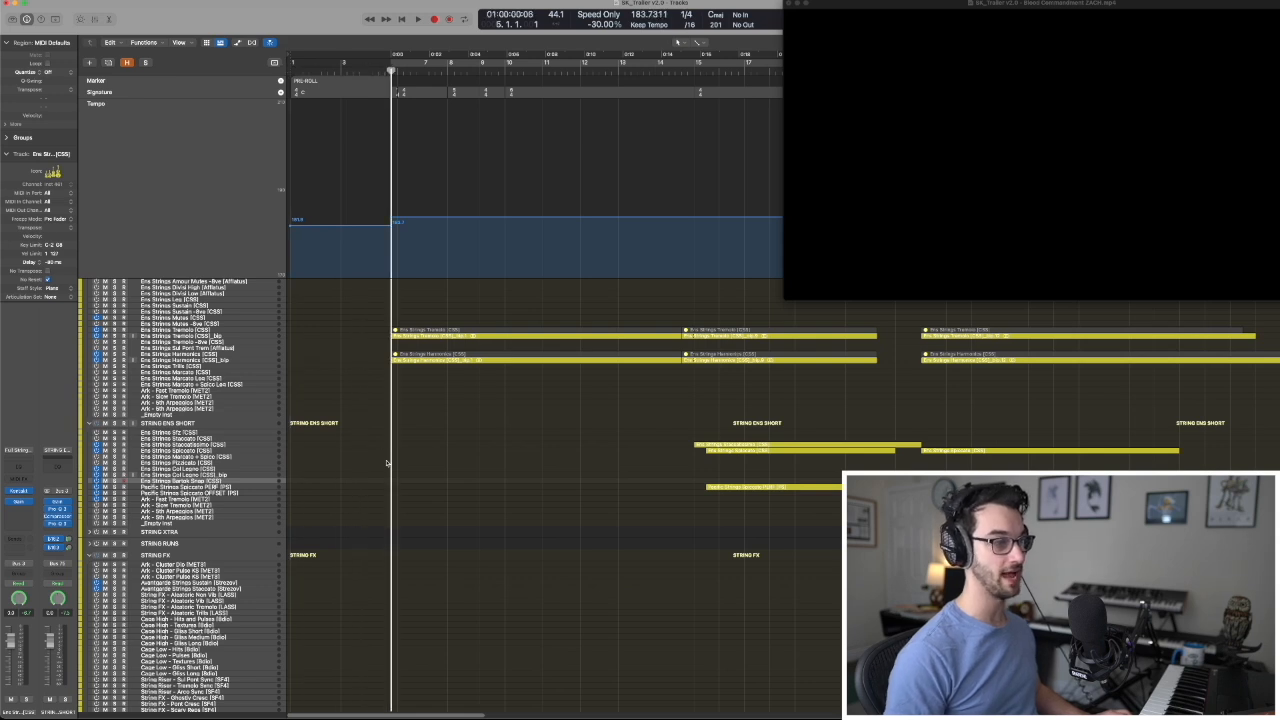
Return to the Tracks window showing the FX track folder and trailer movie
{"action": "scroll", "scroll_direction": "down", "scroll_amount": 3}
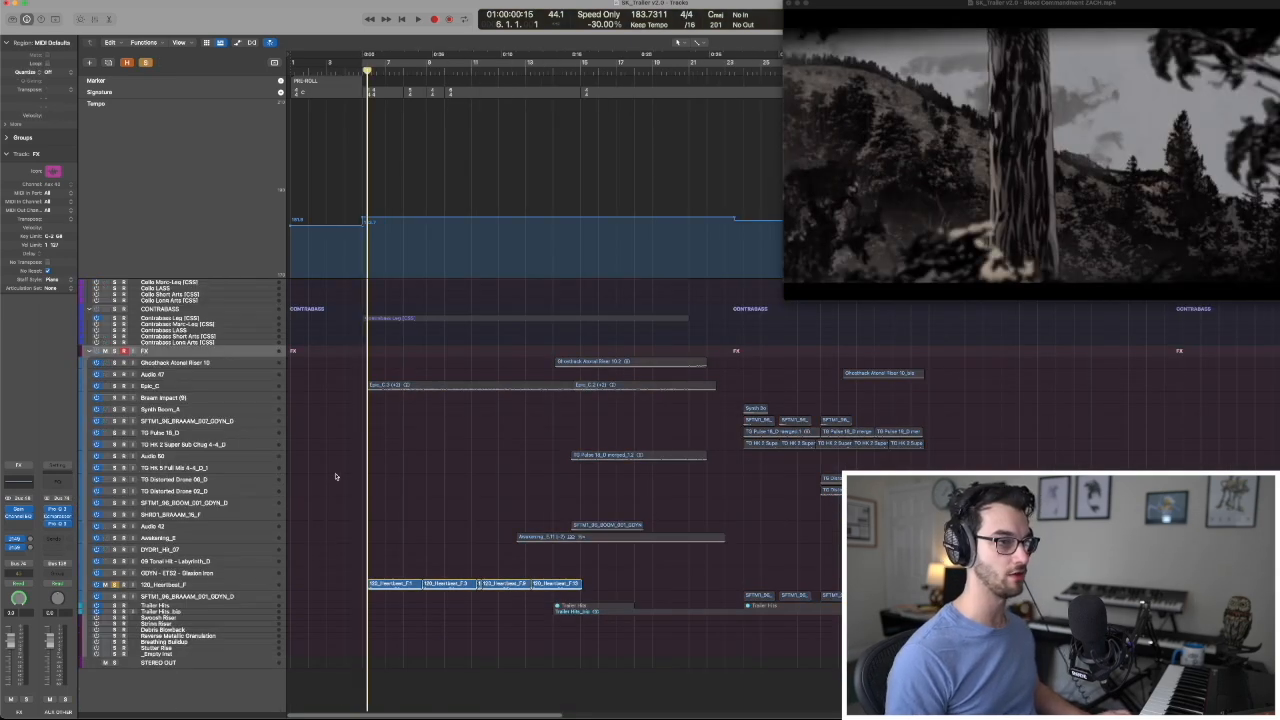
{"action": "left_click", "coordinate": [418, 18]}
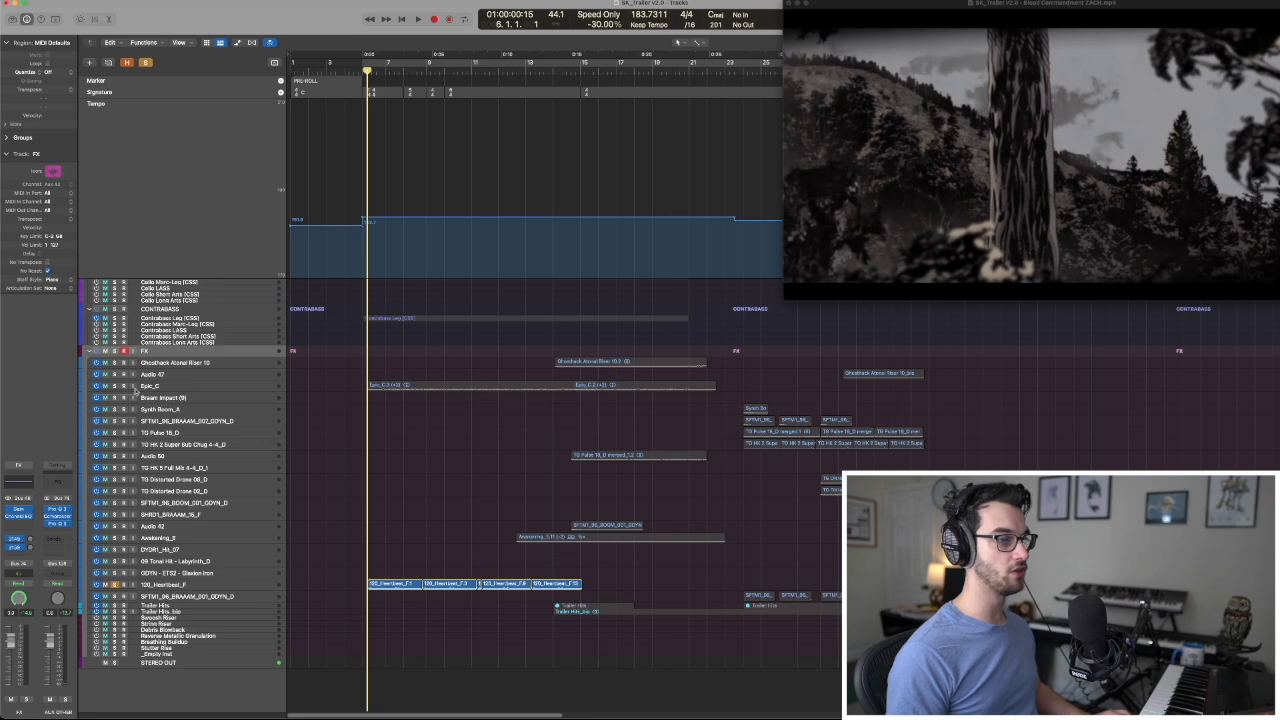
{"action": "left_click", "coordinate": [150, 386]}
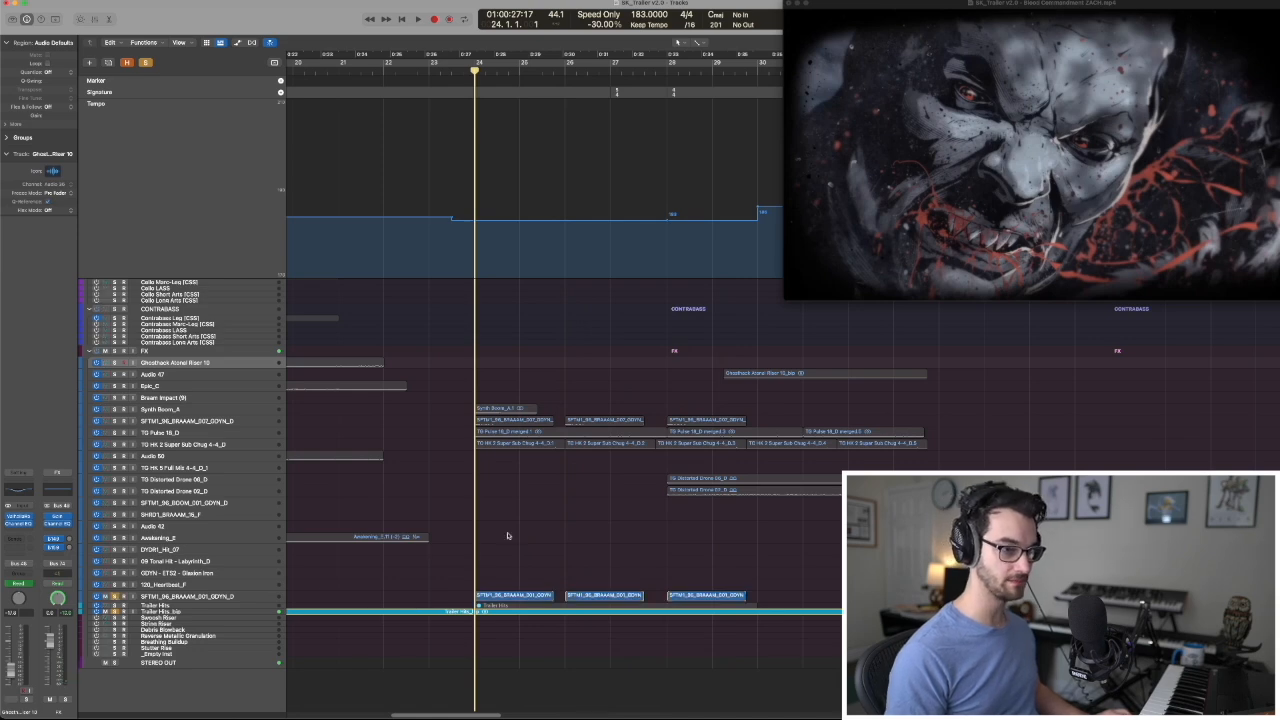
Play the braam and Sub Chug section from bar 24 against the movie
{"action": "left_click", "coordinate": [418, 18]}
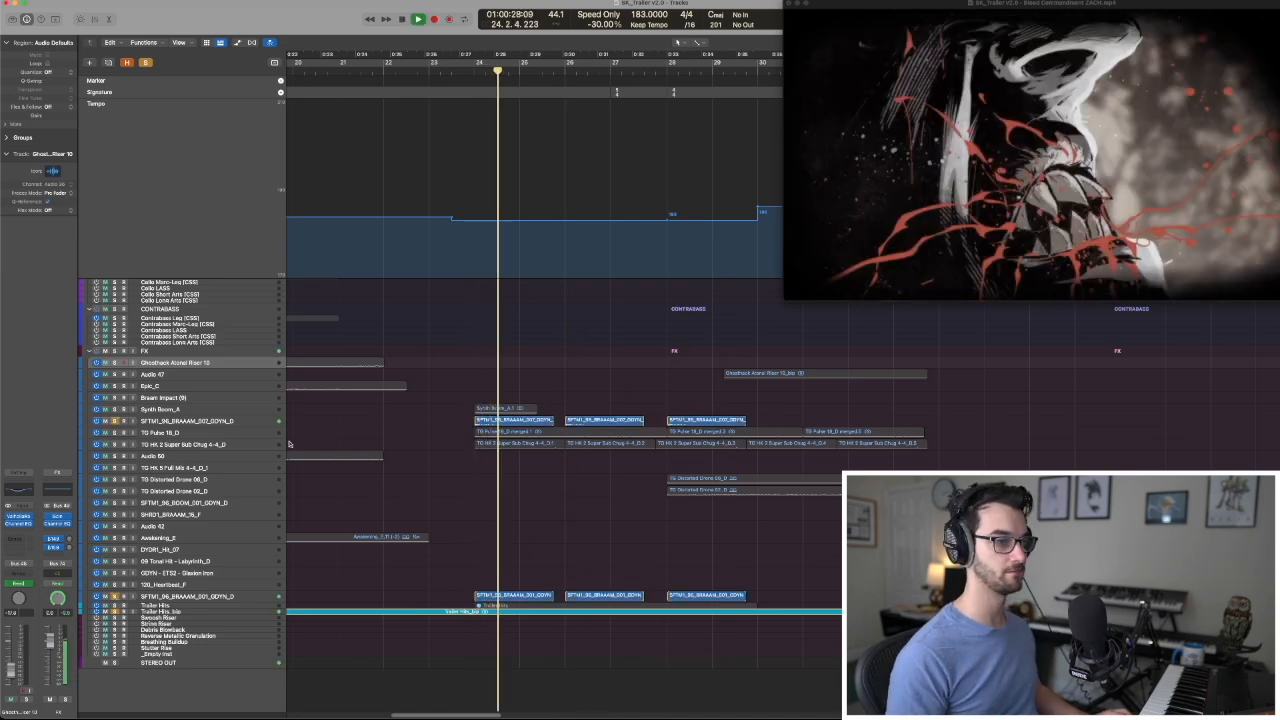
{"action": "left_click", "coordinate": [185, 421]}
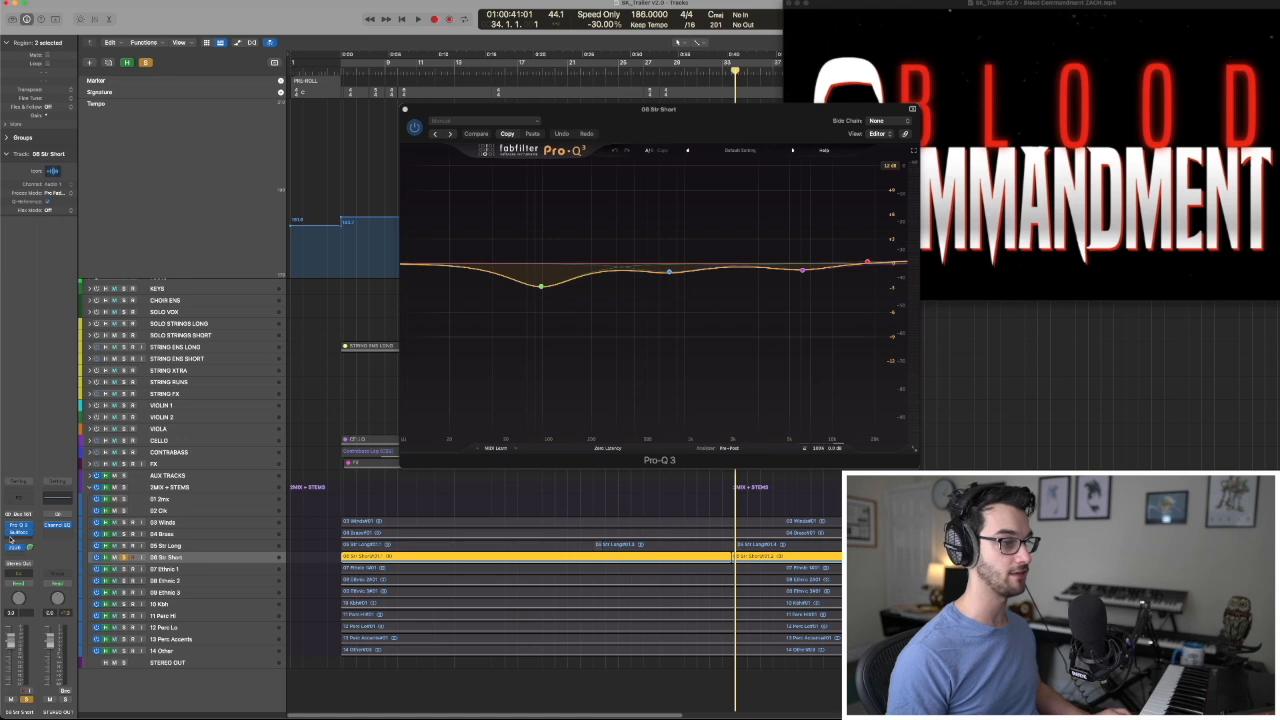
Cut a Pro-Q 3 band around 200 Hz and add small higher cuts on 06 Str Short
{"action": "left_click", "coordinate": [418, 18]}
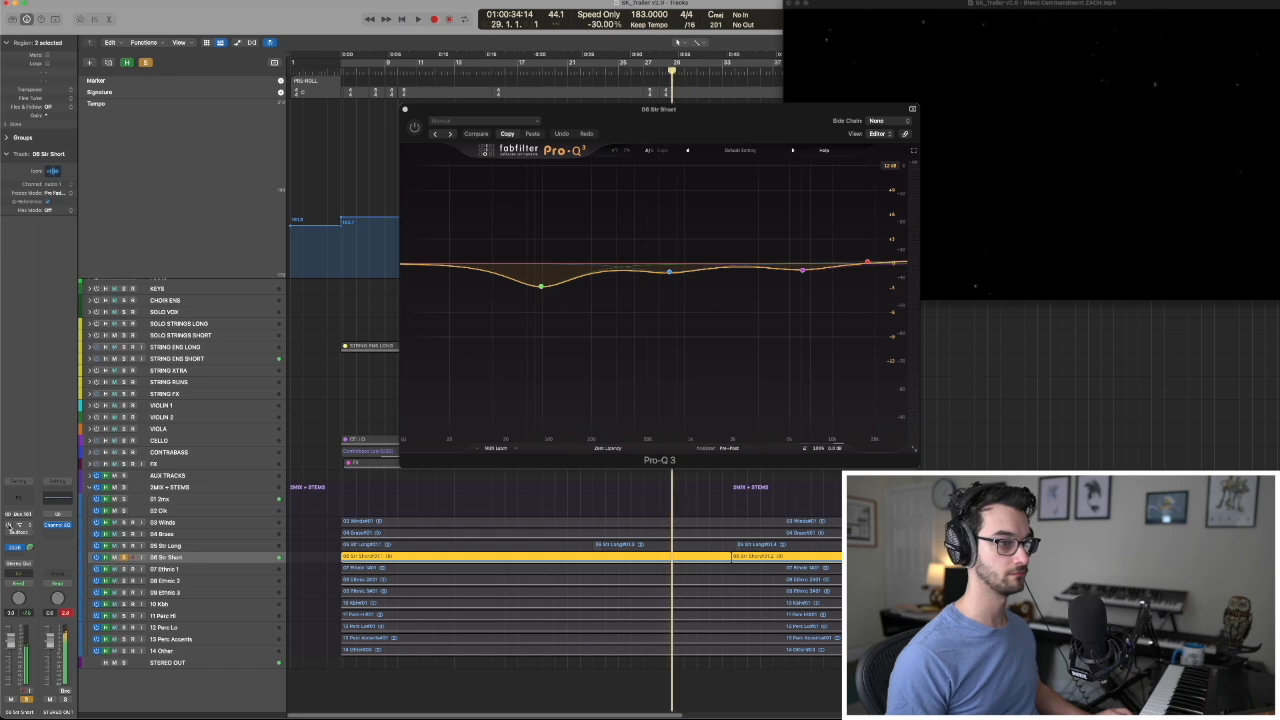
{"action": "left_click", "coordinate": [418, 18]}
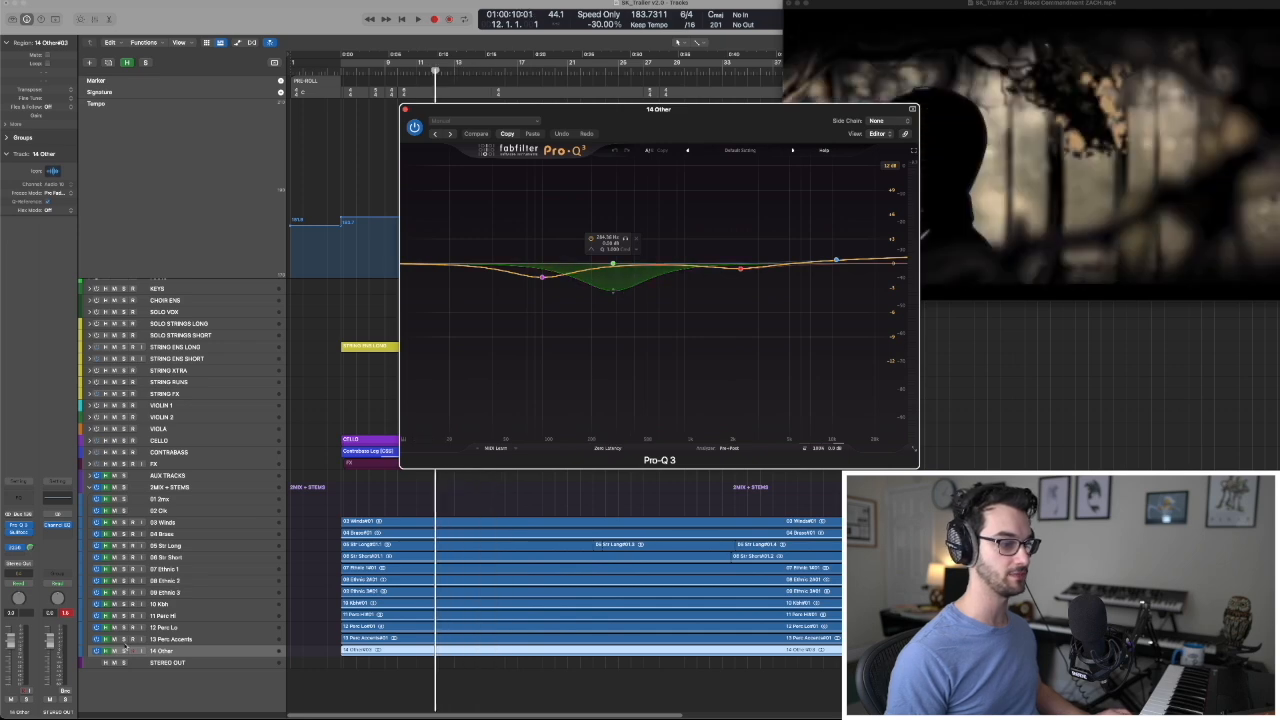
Adjust the Pro-Q 3 band near 300 Hz on 14 Other and play it
{"action": "left_click", "coordinate": [418, 18]}
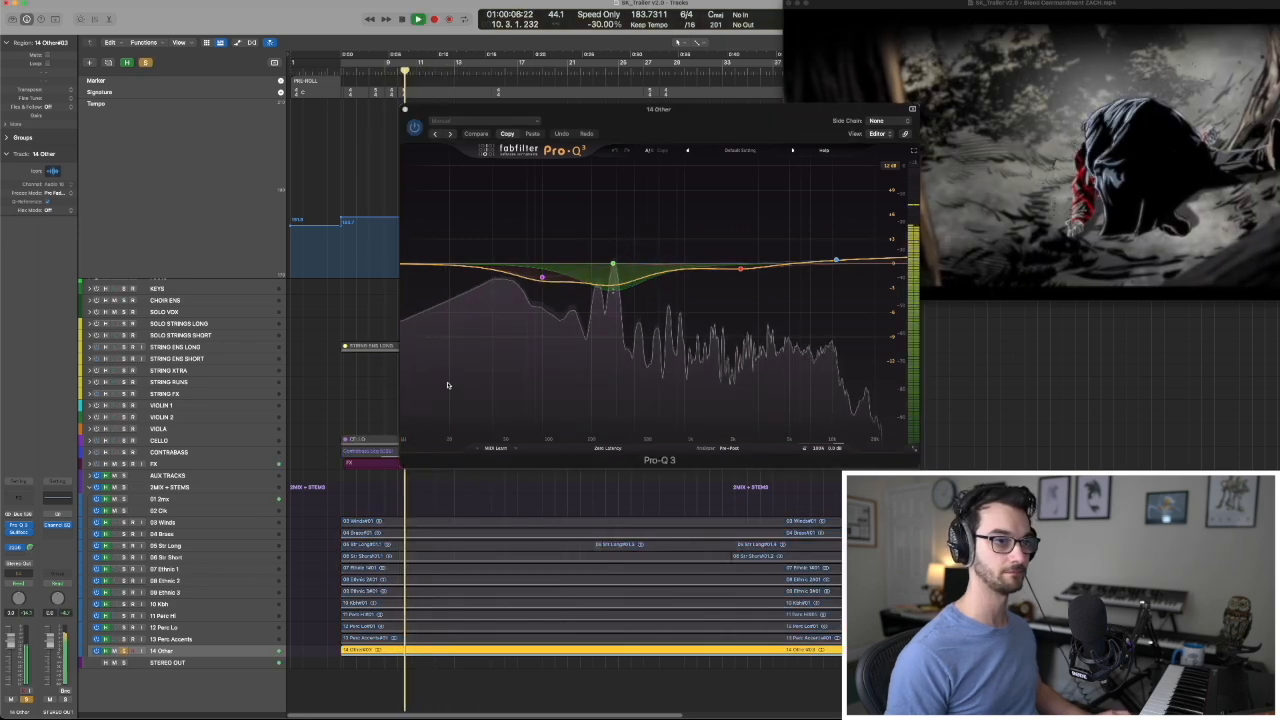